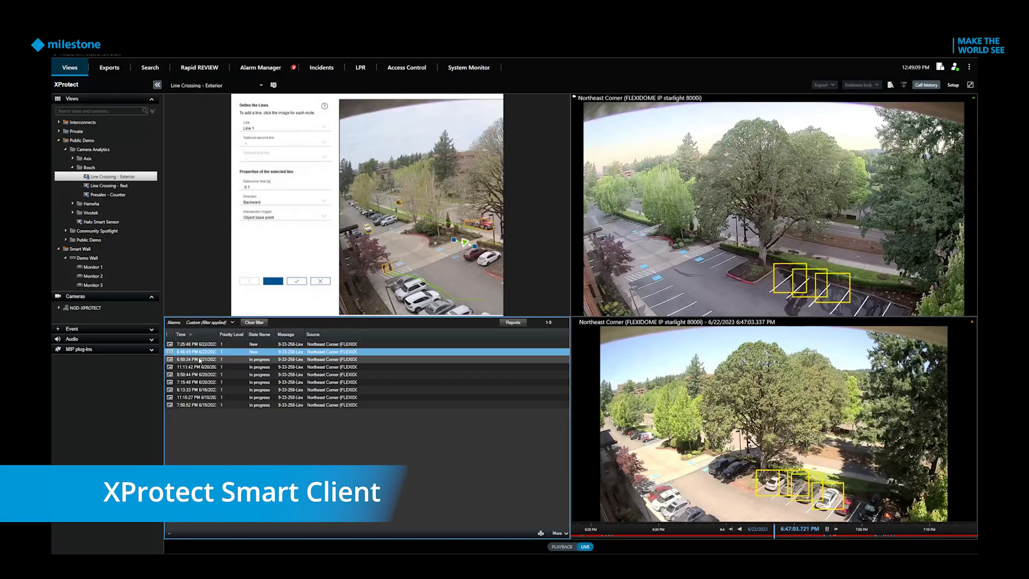
- Load the Exterior Parking w/ PTZ view with its four live camera feeds
double_click(196, 359)
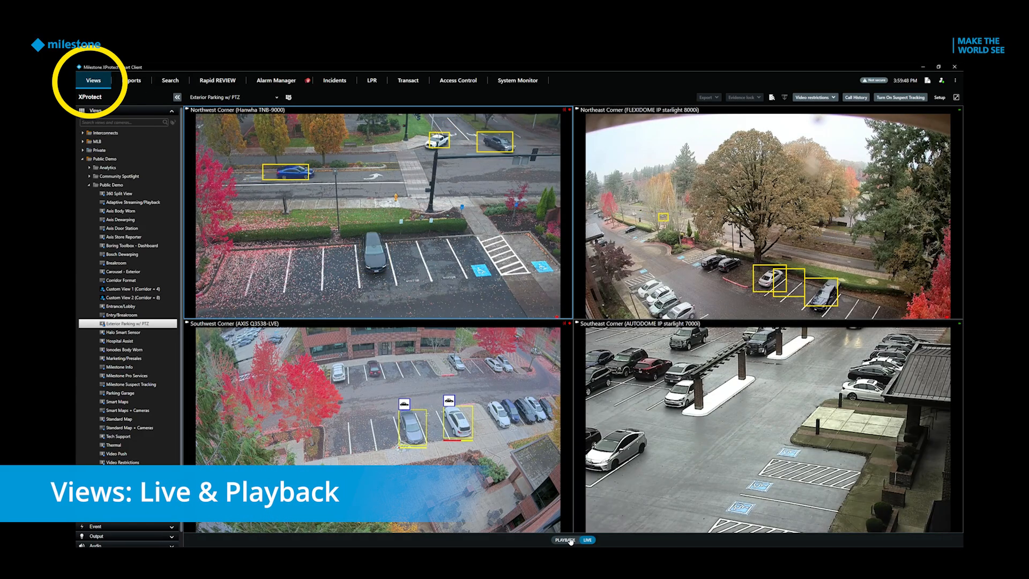
- Play back the HWY 217 recording, pause it, and step back one frame
left_click(563, 539)
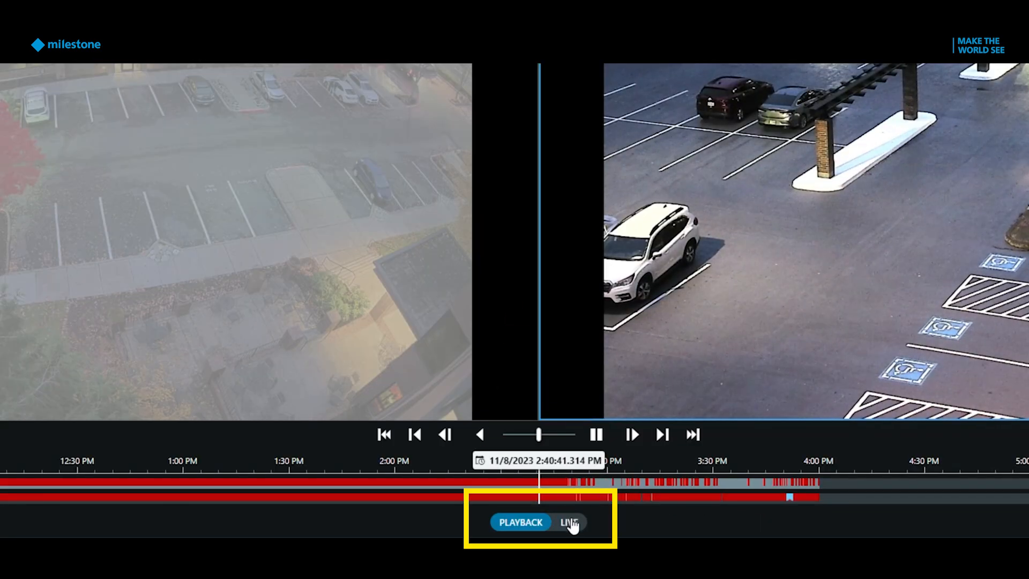
left_click(566, 521)
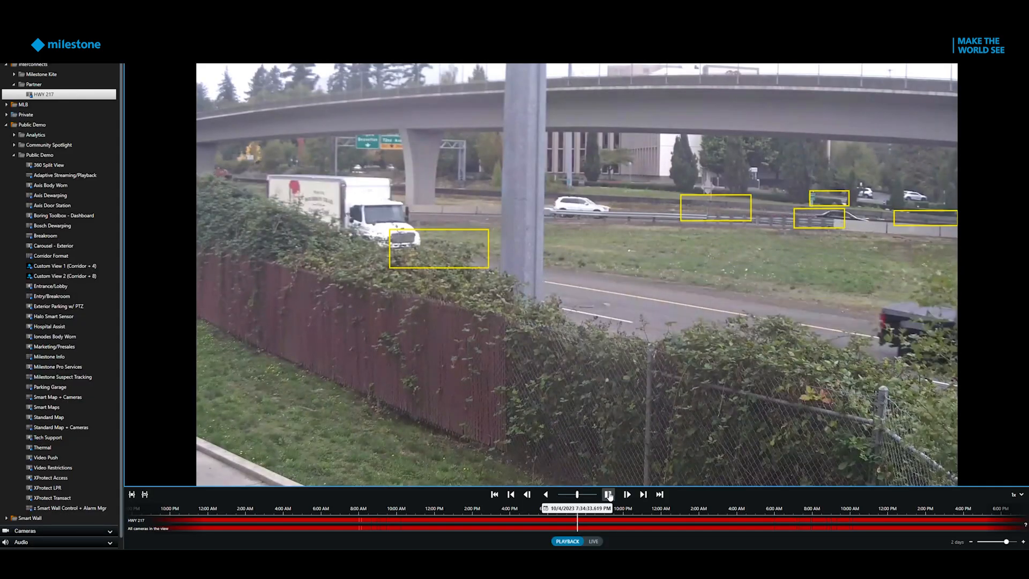
left_click(608, 494)
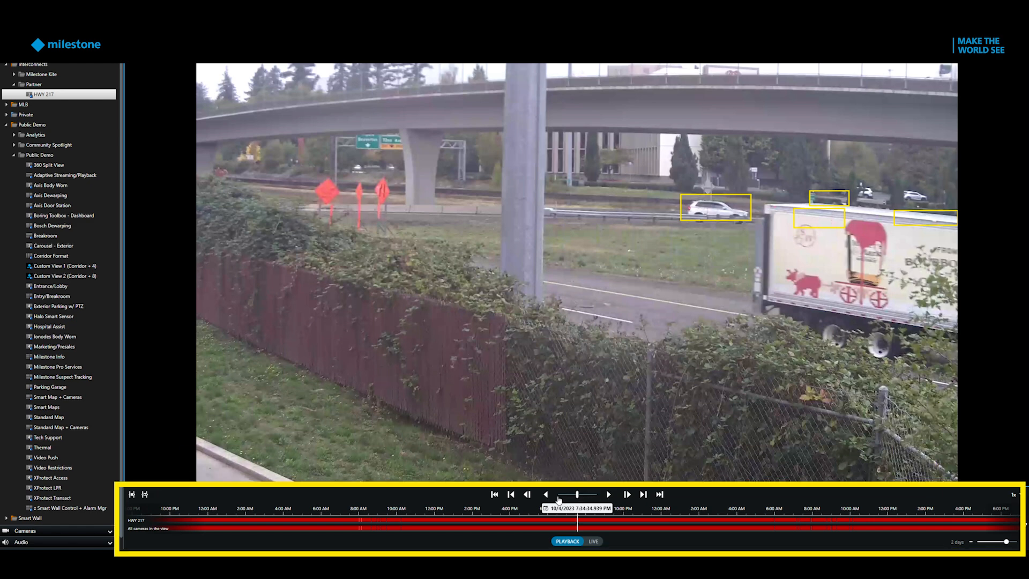
mouse_move(527, 494)
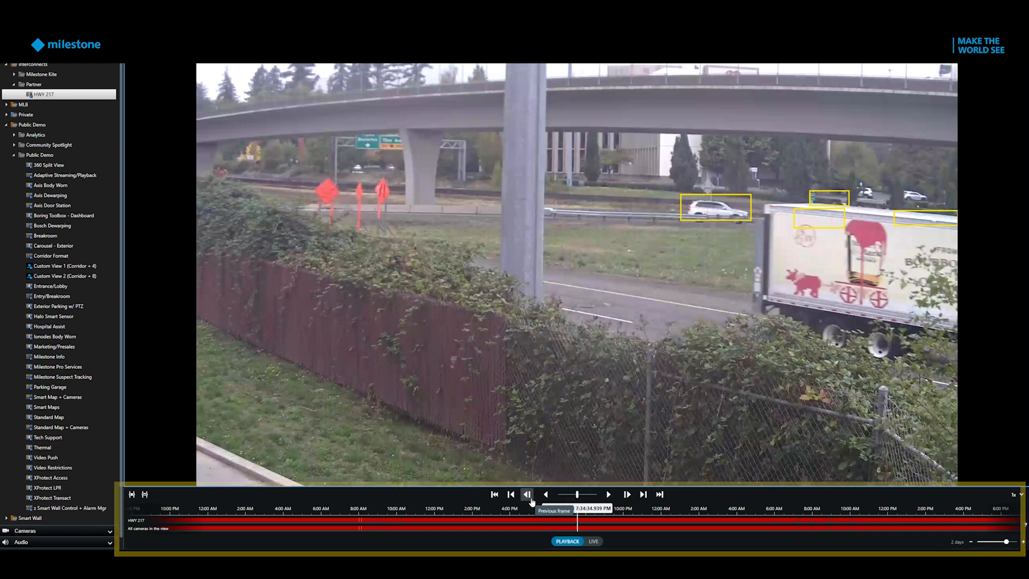
left_click(53, 296)
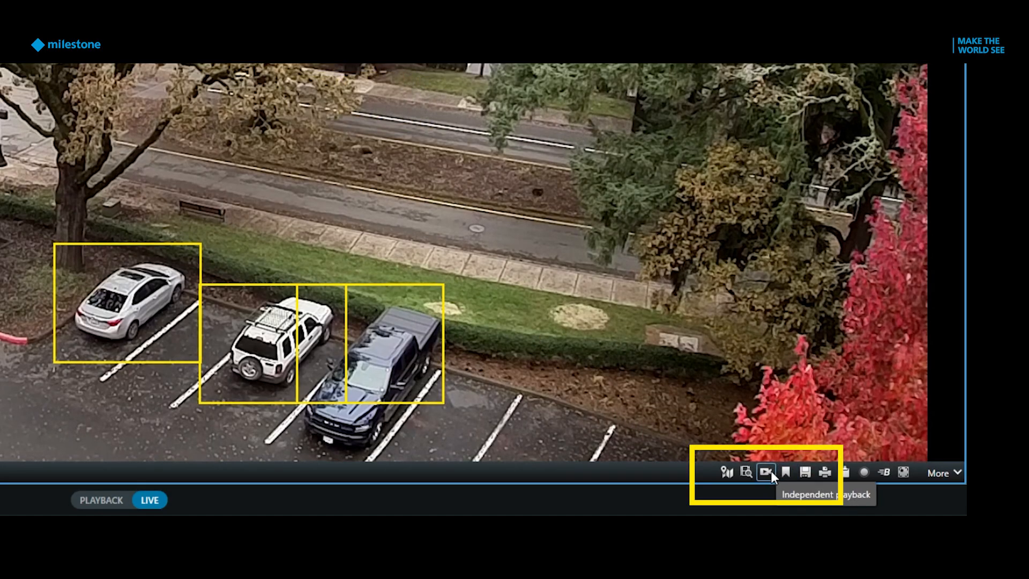
- Turn on independent playback for a single parking-lot camera tile
left_click(765, 471)
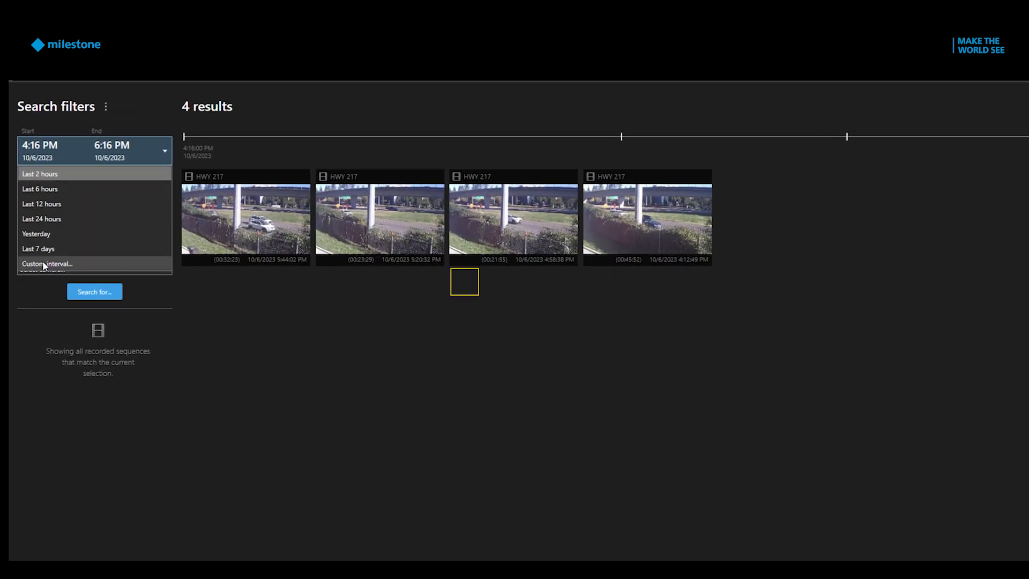
- Search seven cameras over a custom 9/29/2023–10/6/2023 interval and list search categories
left_click(47, 263)
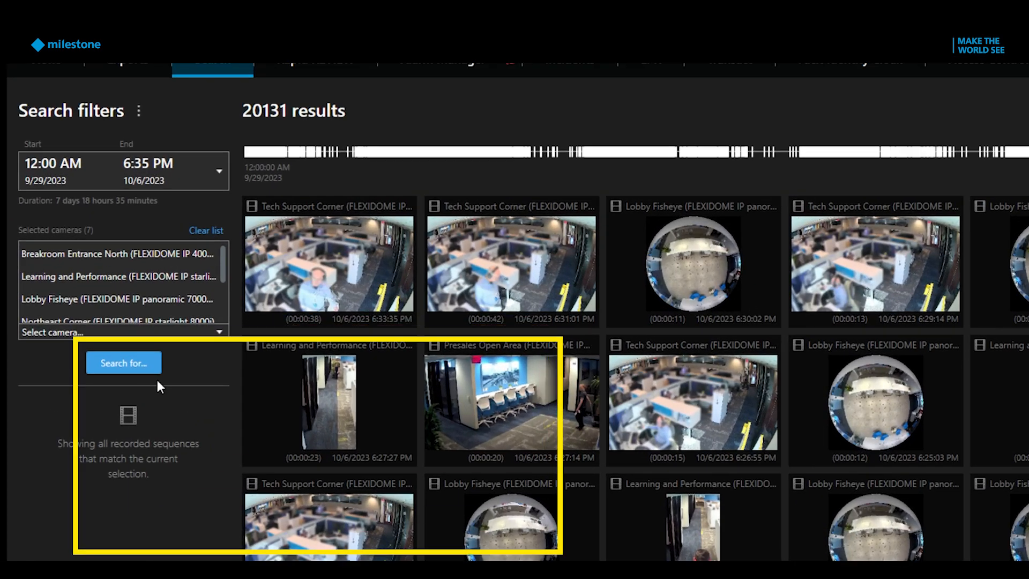
left_click(123, 363)
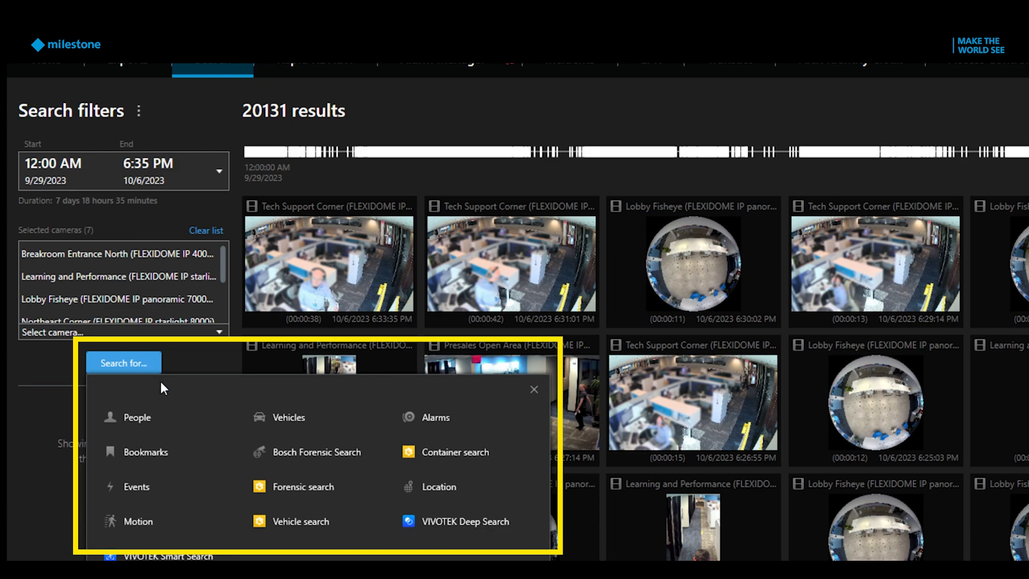
- Open the Search for... menu of categories like People, Vehicles and Alarms
left_click(136, 417)
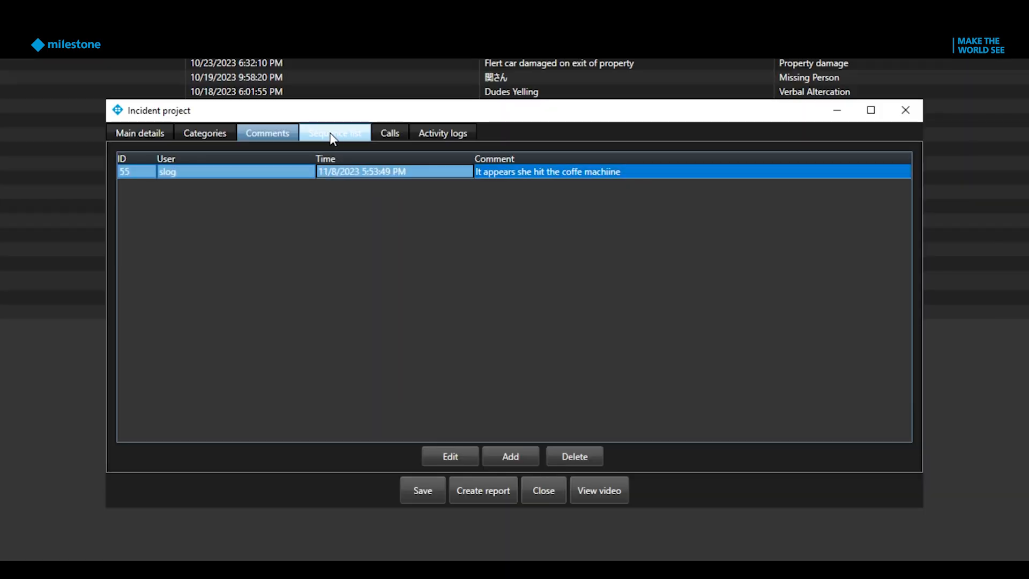
- Switch the incident project dialog to its Sequence list of attached videos
left_click(598, 489)
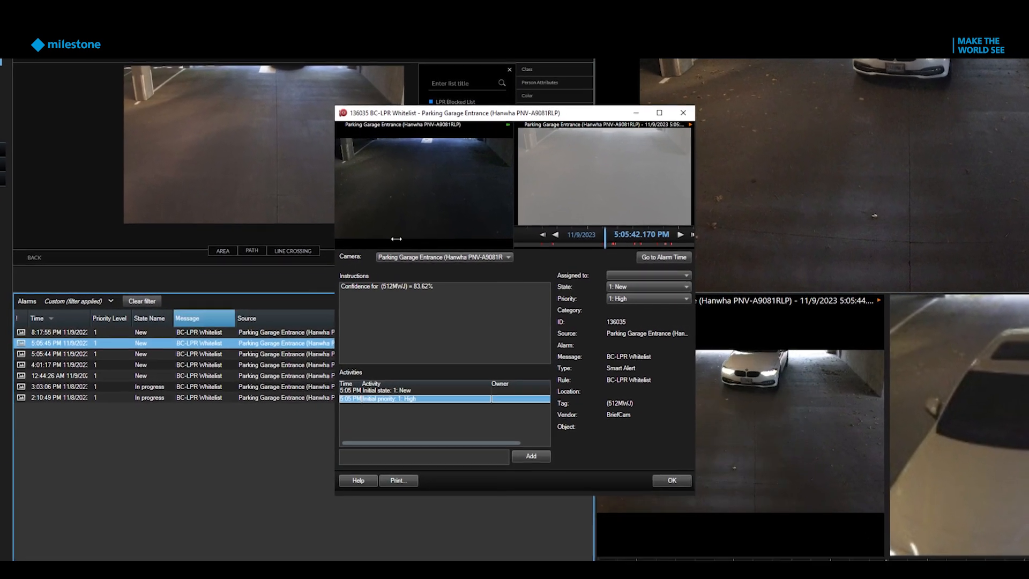
- Move the BC-LPR Whitelist alarm details window to a new position
left_click_drag(451, 113, 438, 99)
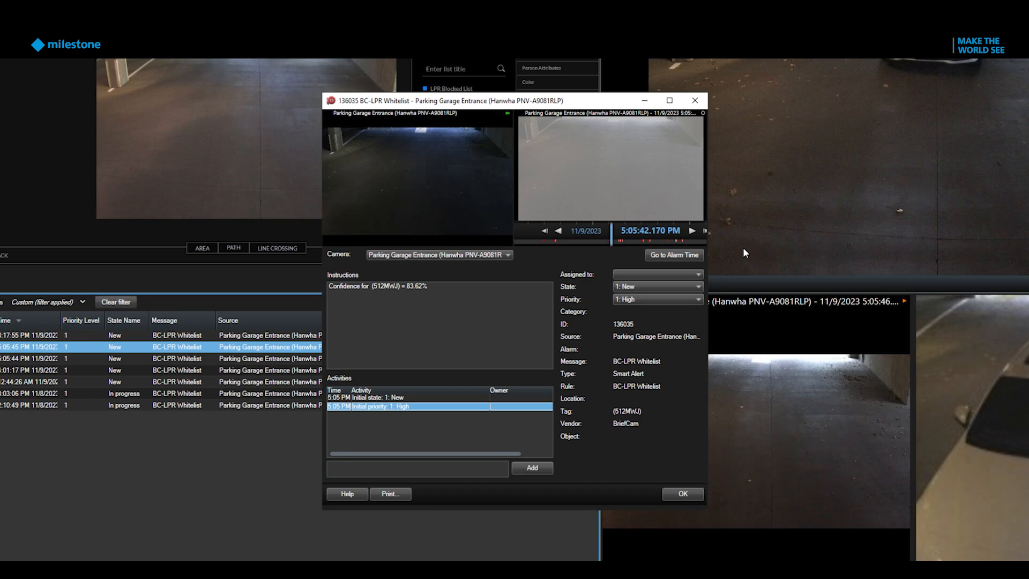